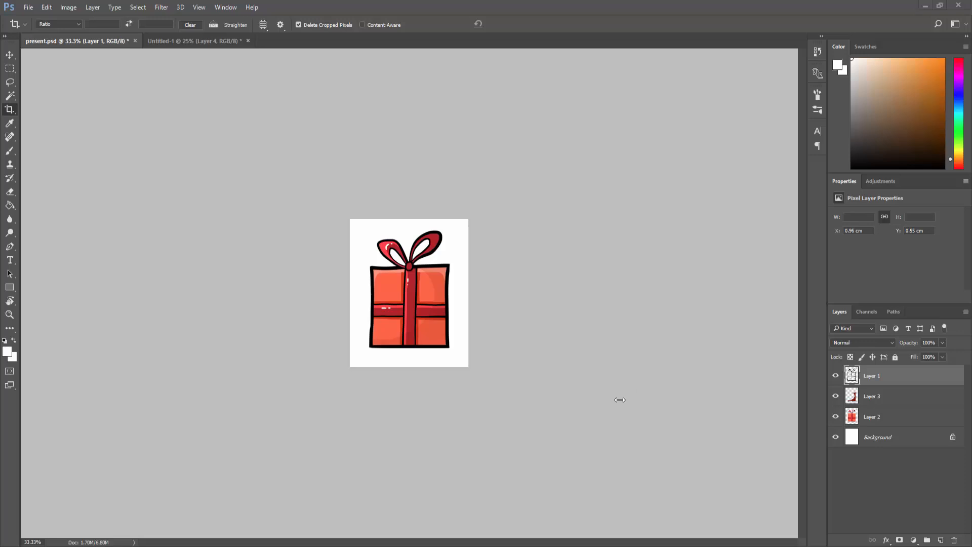
{"action": "mouse_move", "coordinate": [593, 419]}
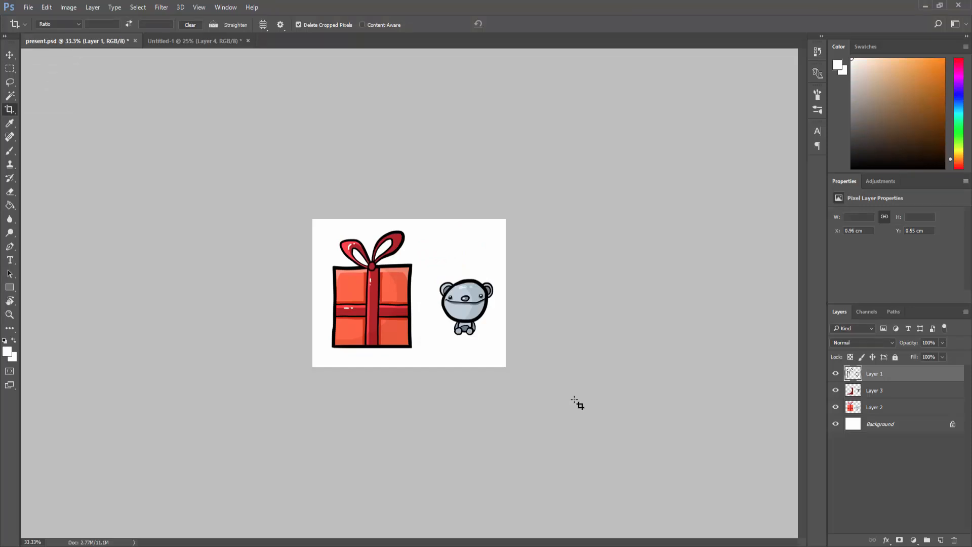
- Commit the enlarged canvas holding the present and teddy bear side by side
{"action": "left_click", "coordinate": [835, 424]}
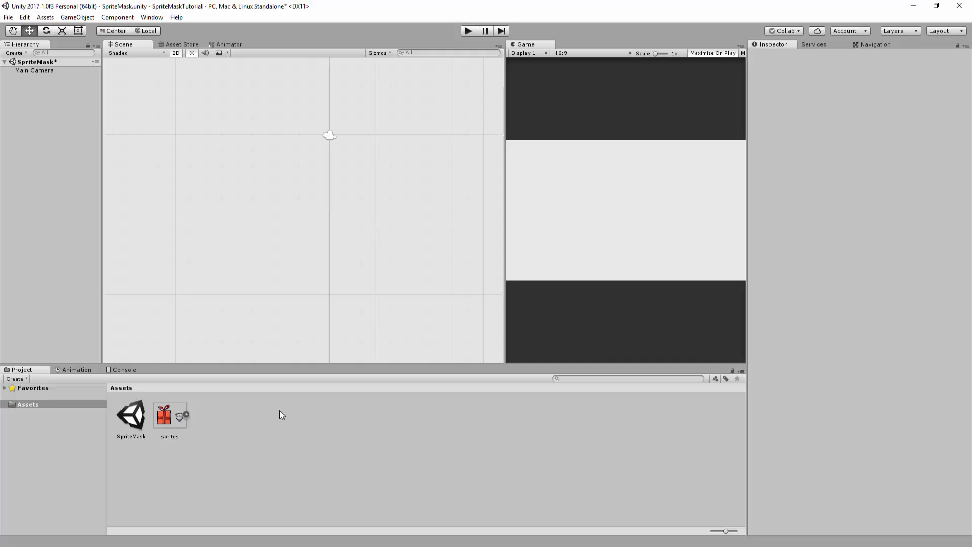
- Set the sprites asset's Sprite Mode to Multiple and bring it into the Sprite Editor
{"action": "left_click", "coordinate": [169, 415]}
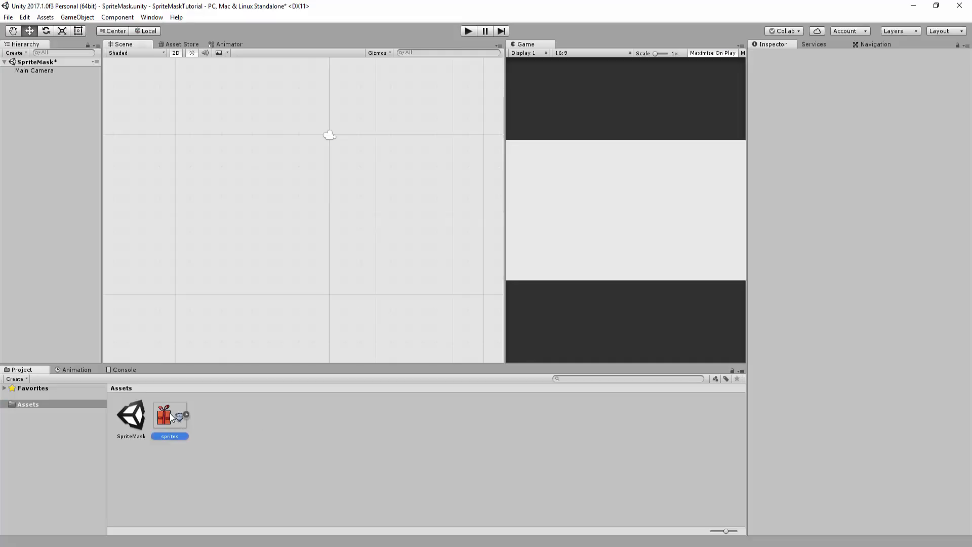
{"action": "left_click", "coordinate": [169, 415]}
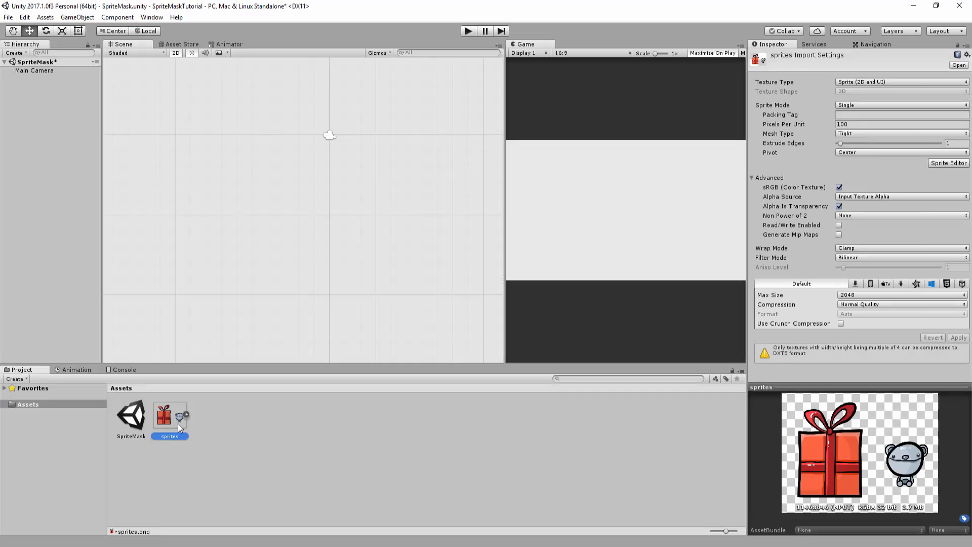
{"action": "mouse_move", "coordinate": [889, 126]}
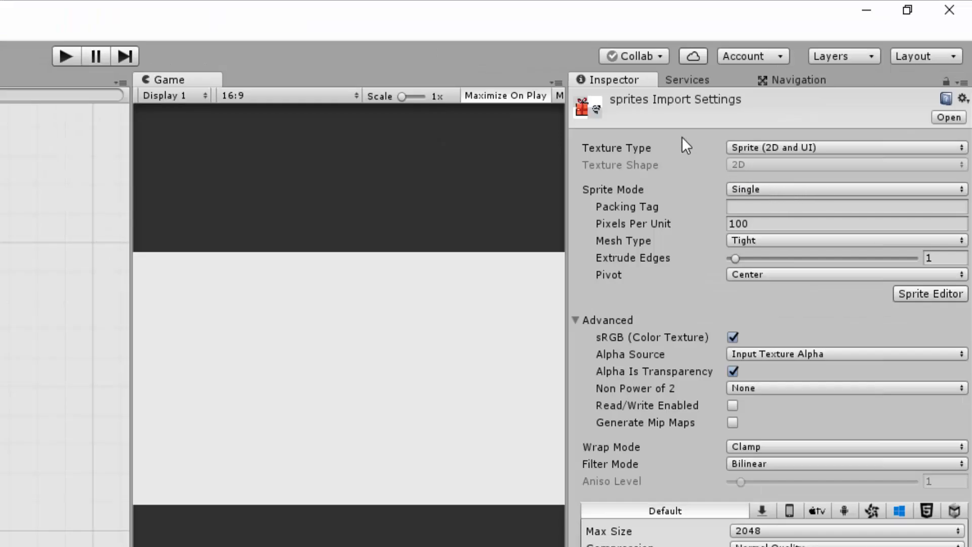
{"action": "left_click", "coordinate": [845, 189]}
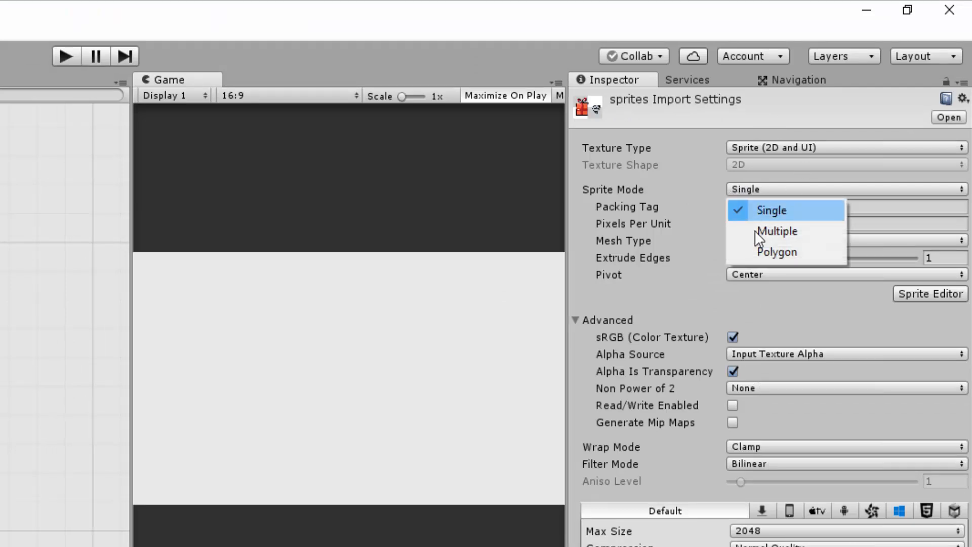
{"action": "left_click", "coordinate": [777, 231]}
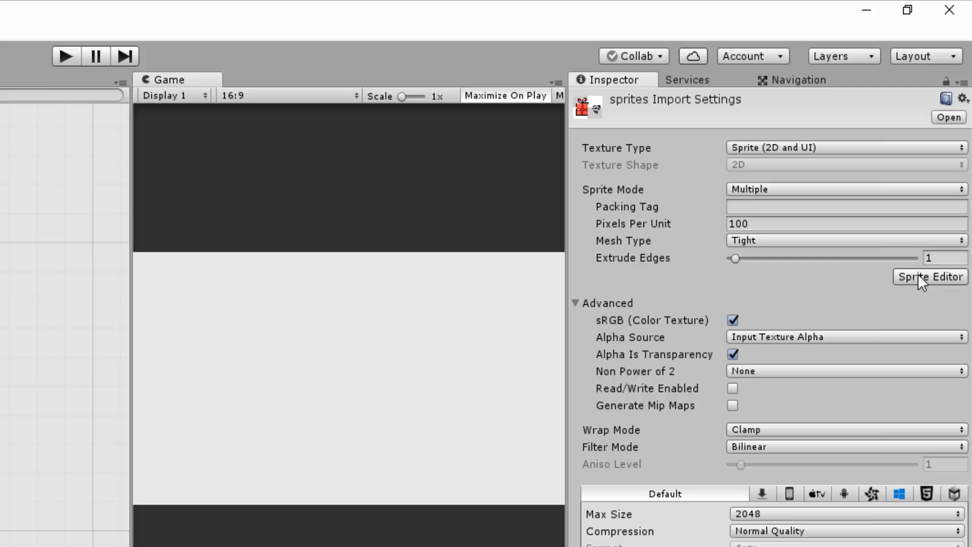
{"action": "left_click", "coordinate": [929, 276]}
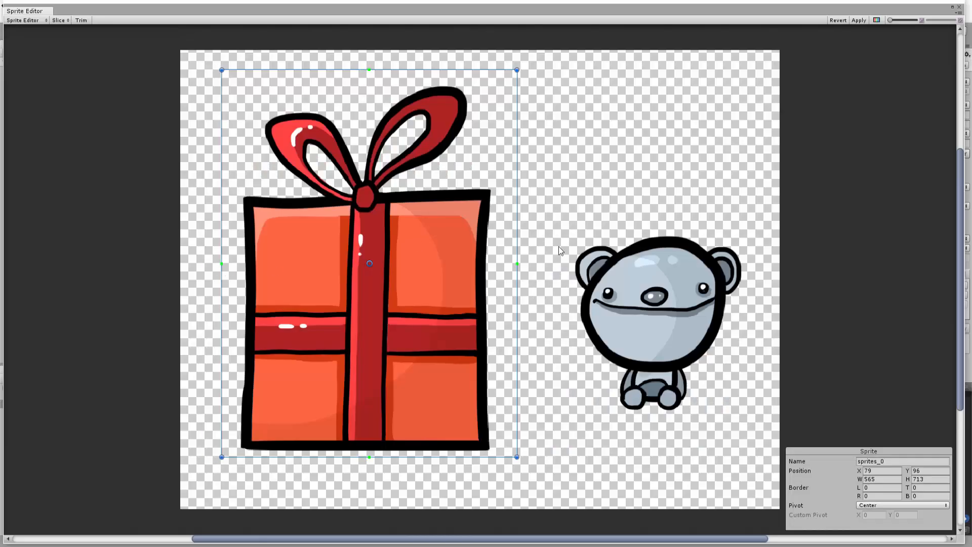
- Slice the sheet into separate present and teddy sprites
{"action": "left_click", "coordinate": [656, 319]}
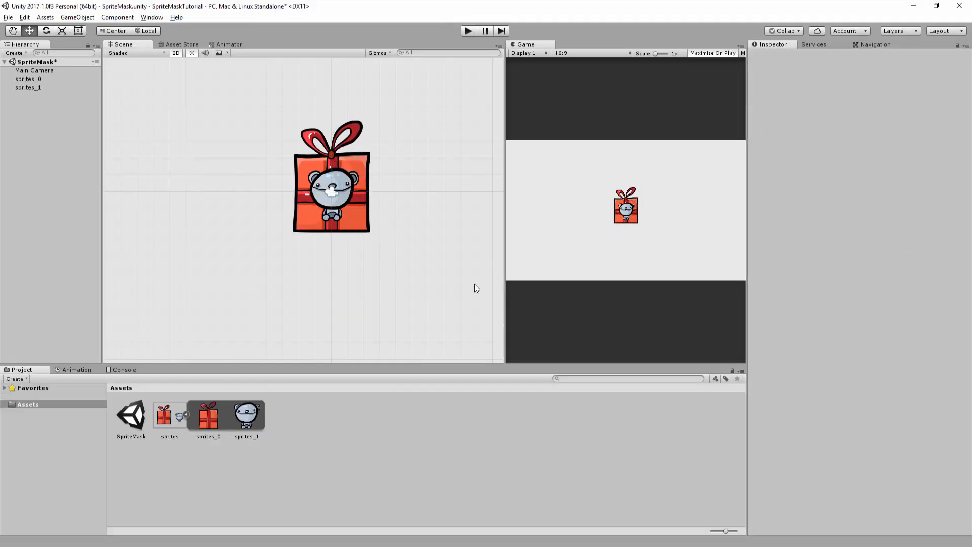
{"action": "mouse_move", "coordinate": [432, 279]}
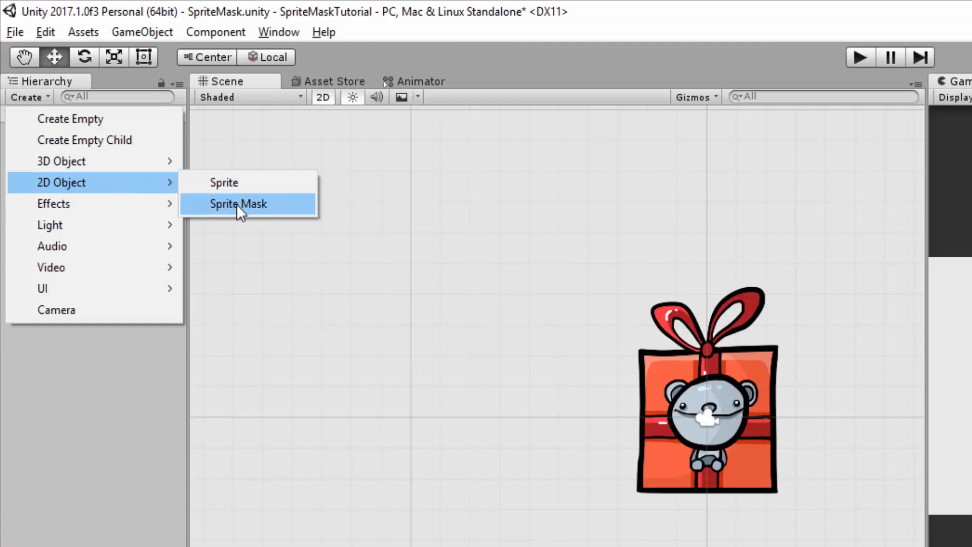
- Add a new Sprite Mask object and move it to the right of the present
{"action": "left_click", "coordinate": [239, 204]}
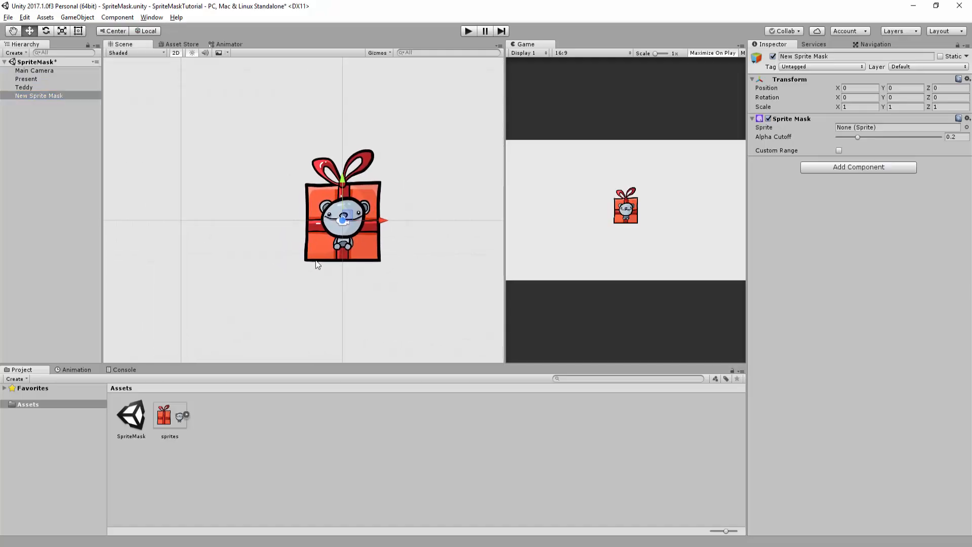
{"action": "left_click_drag", "start_coordinate": [343, 210], "coordinate": [383, 226]}
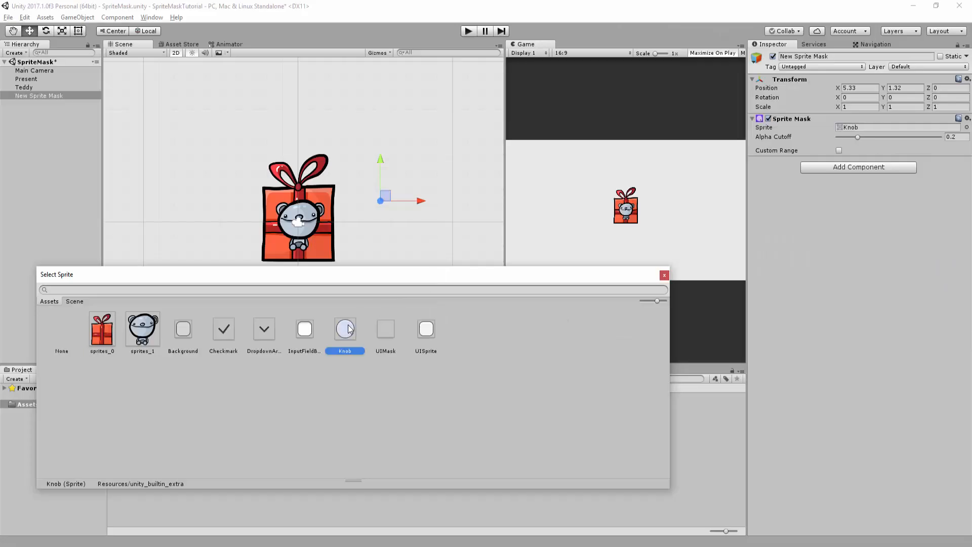
- Keep the Knob sprite and scale the round mask up to about 21.6 times, beside the present
{"action": "left_click", "coordinate": [663, 275]}
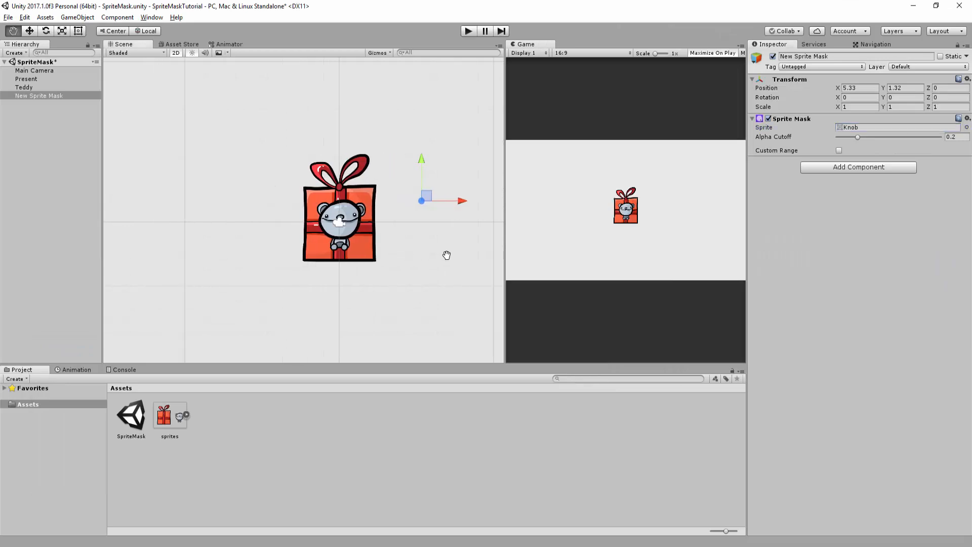
{"action": "mouse_move", "coordinate": [442, 261]}
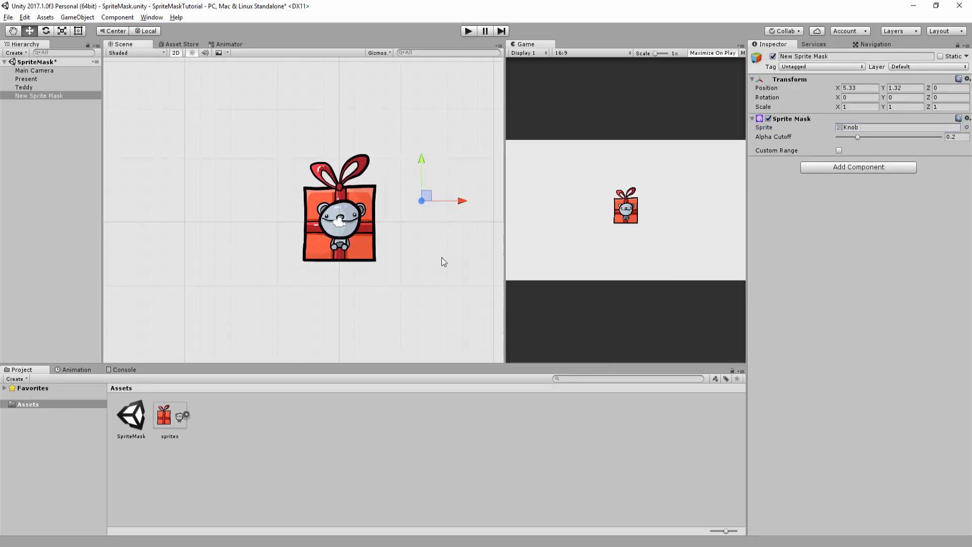
{"action": "mouse_move", "coordinate": [804, 138]}
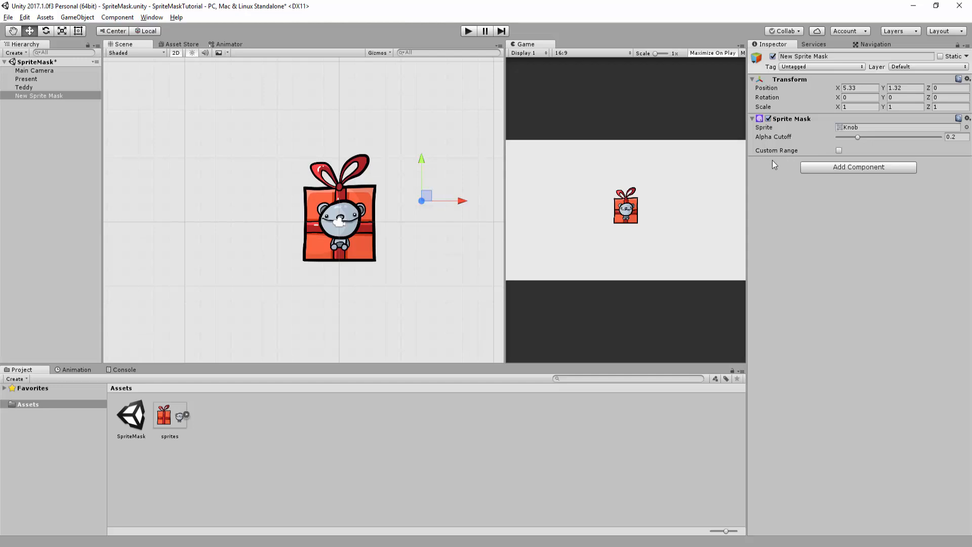
{"action": "mouse_move", "coordinate": [800, 173]}
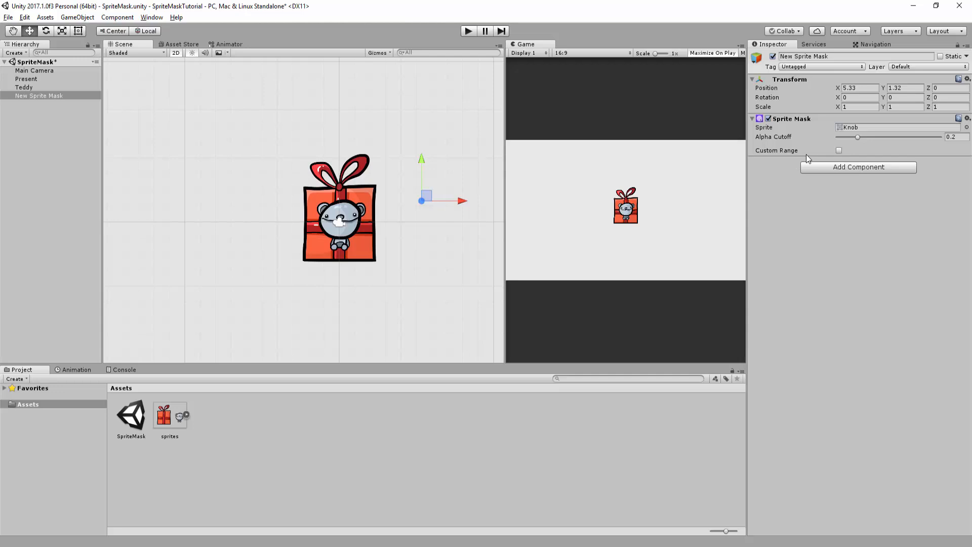
{"action": "mouse_move", "coordinate": [821, 159]}
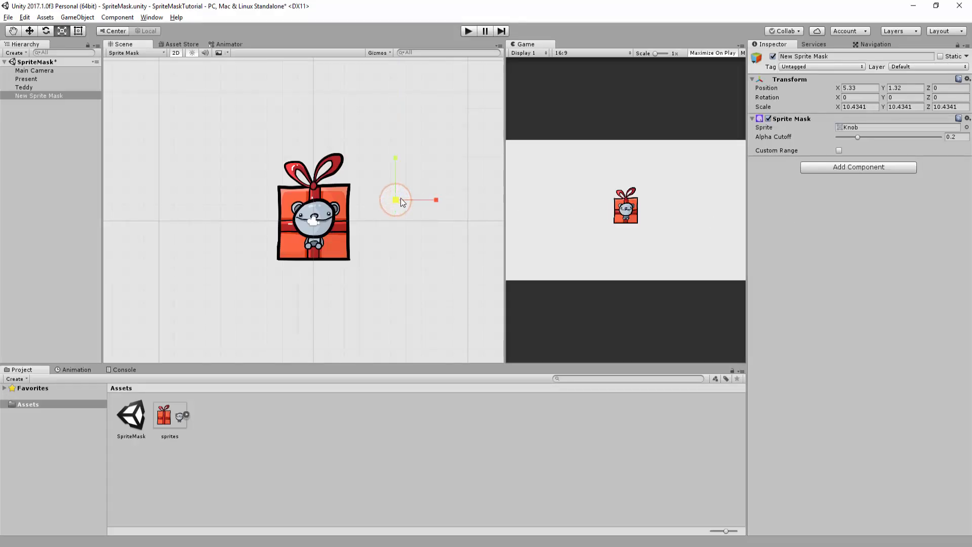
{"action": "left_click_drag", "start_coordinate": [395, 199], "coordinate": [362, 194]}
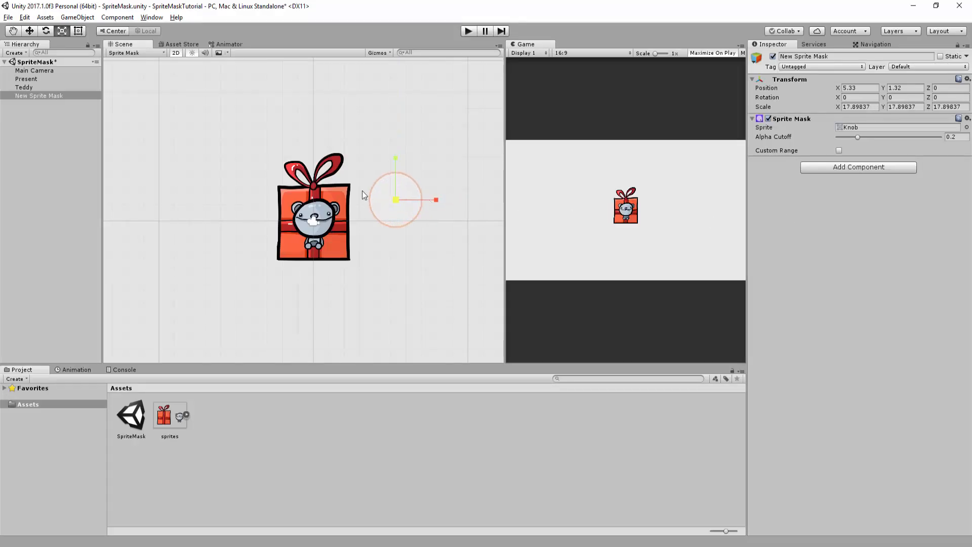
{"action": "left_click_drag", "start_coordinate": [397, 198], "coordinate": [437, 204]}
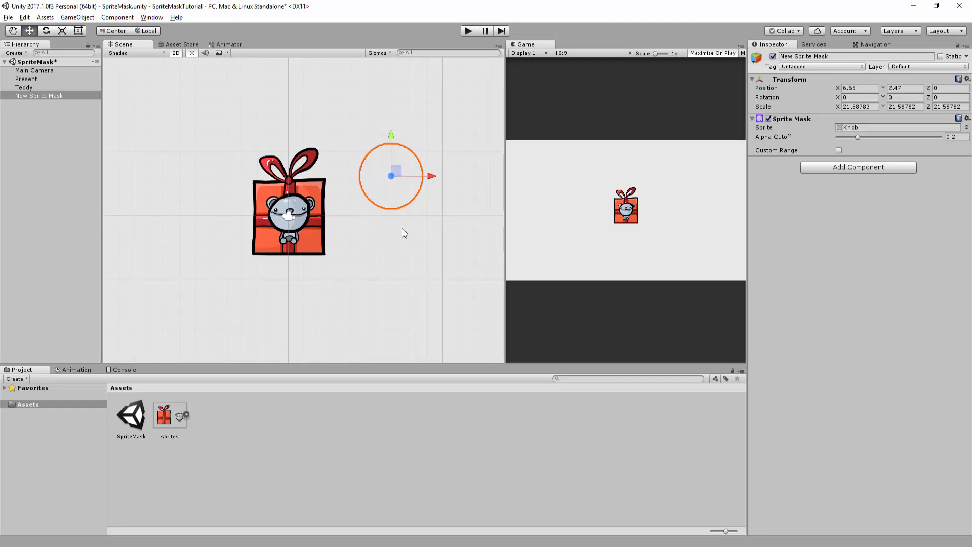
- Set the Present sprite's Mask Interaction to Visible Outside Mask
{"action": "left_click", "coordinate": [26, 79]}
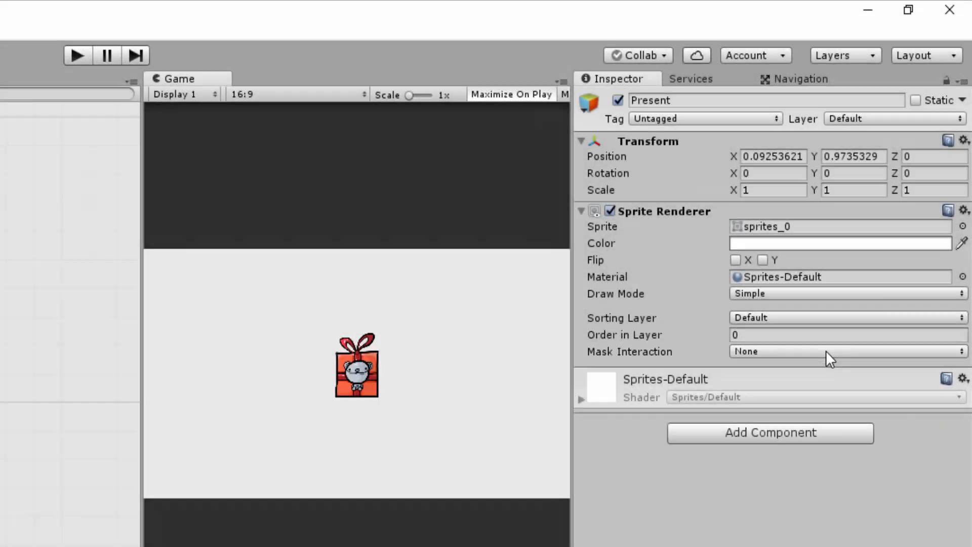
{"action": "left_click", "coordinate": [847, 351]}
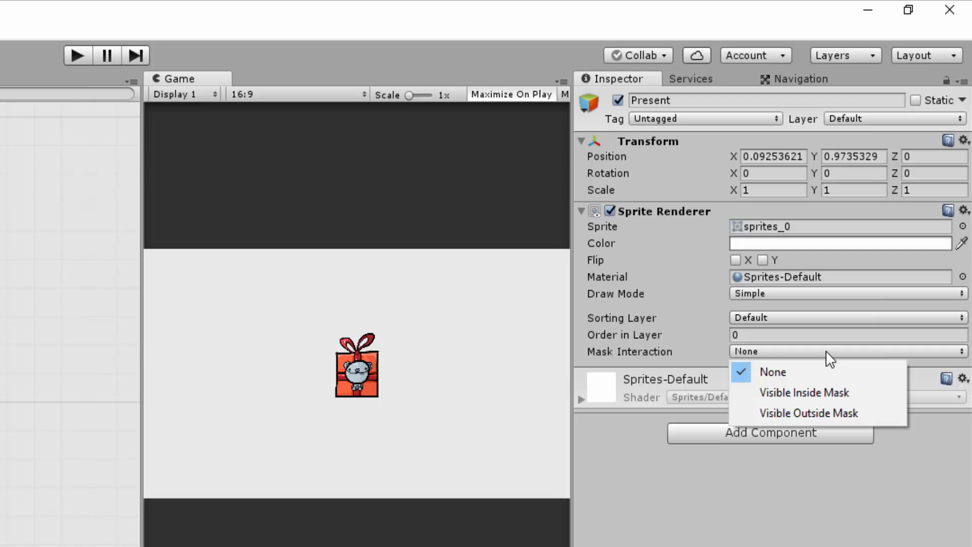
{"action": "left_click", "coordinate": [808, 413]}
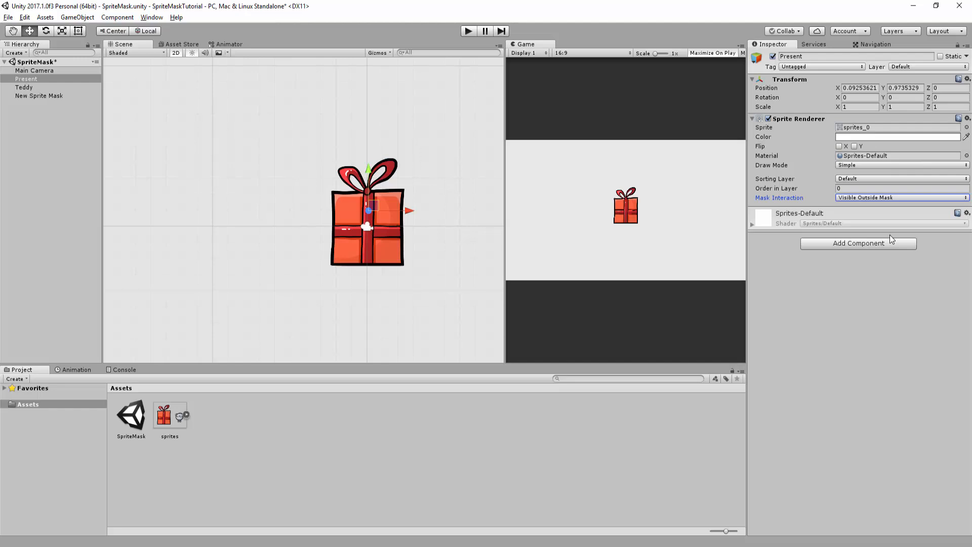
{"action": "left_click", "coordinate": [40, 95]}
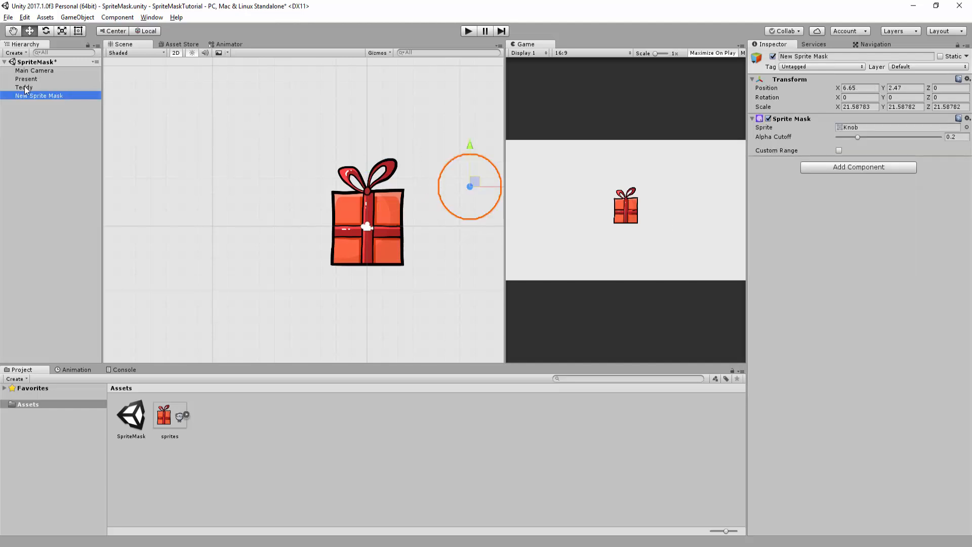
- Set the Teddy sprite's Mask Interaction to Visible Inside Mask
{"action": "left_click", "coordinate": [24, 87]}
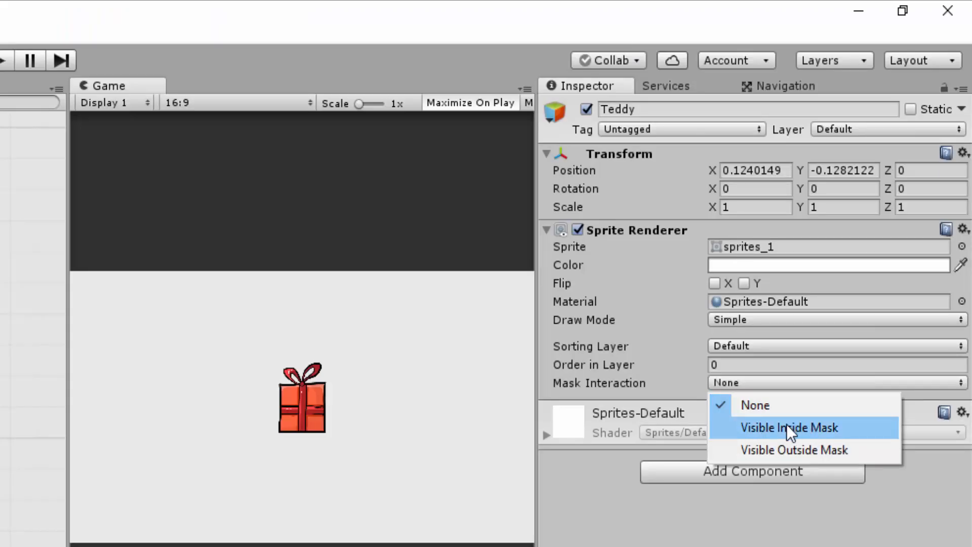
{"action": "left_click", "coordinate": [788, 427]}
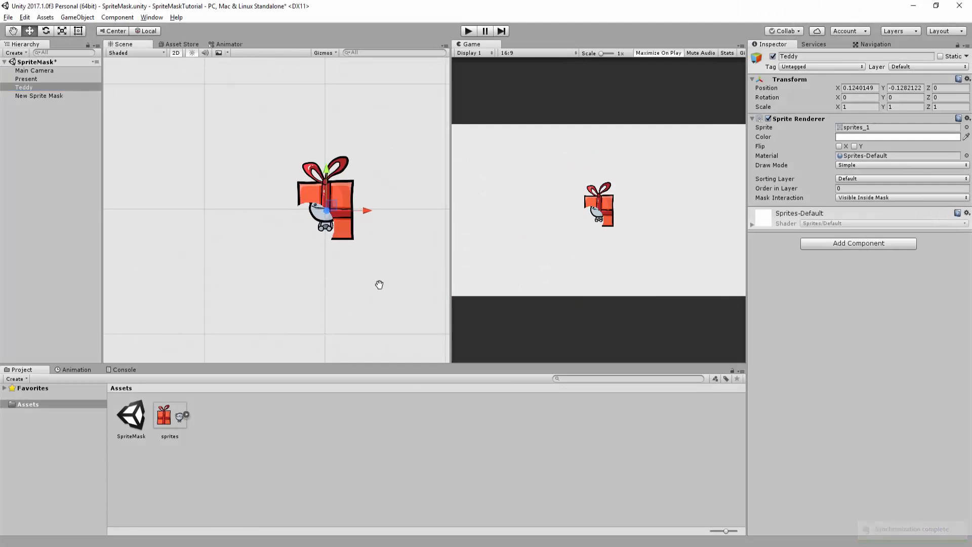
{"action": "mouse_move", "coordinate": [380, 292]}
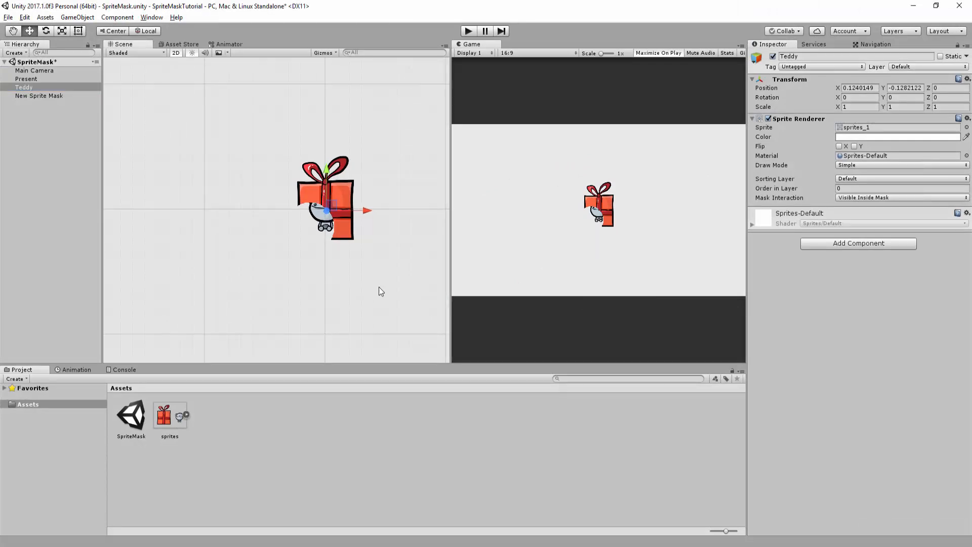
{"action": "mouse_move", "coordinate": [384, 301]}
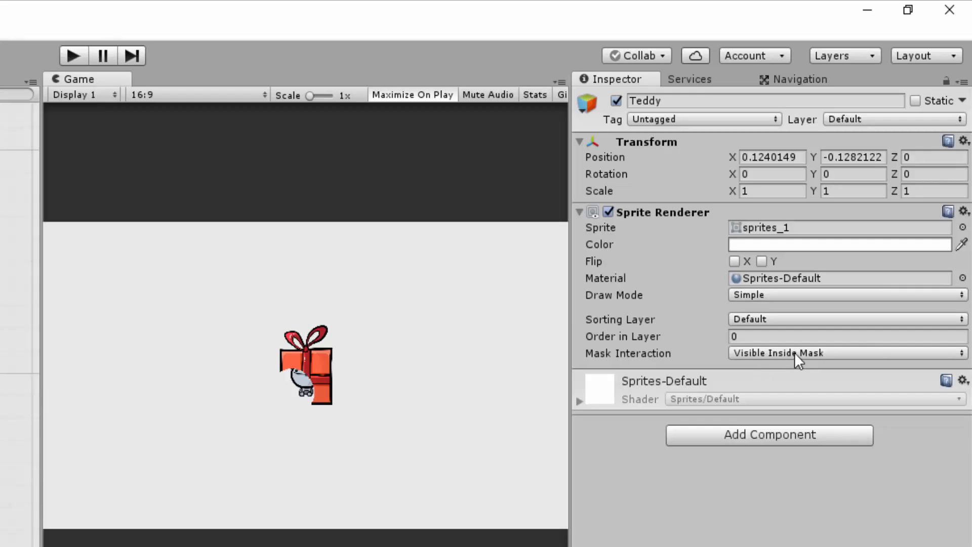
{"action": "left_click", "coordinate": [846, 352]}
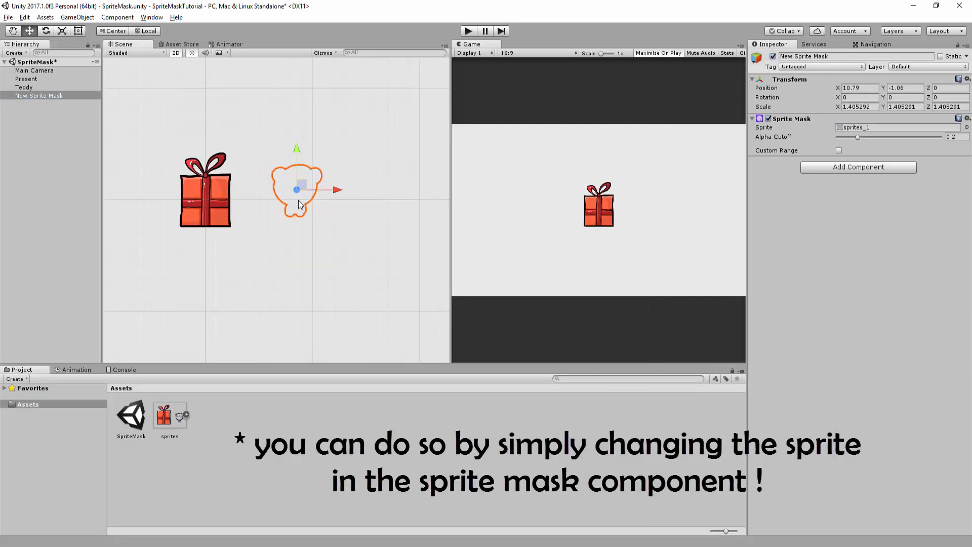
- Move the bear-shaped mask over the present and view the result in the Game window
{"action": "left_click_drag", "start_coordinate": [297, 189], "coordinate": [205, 195]}
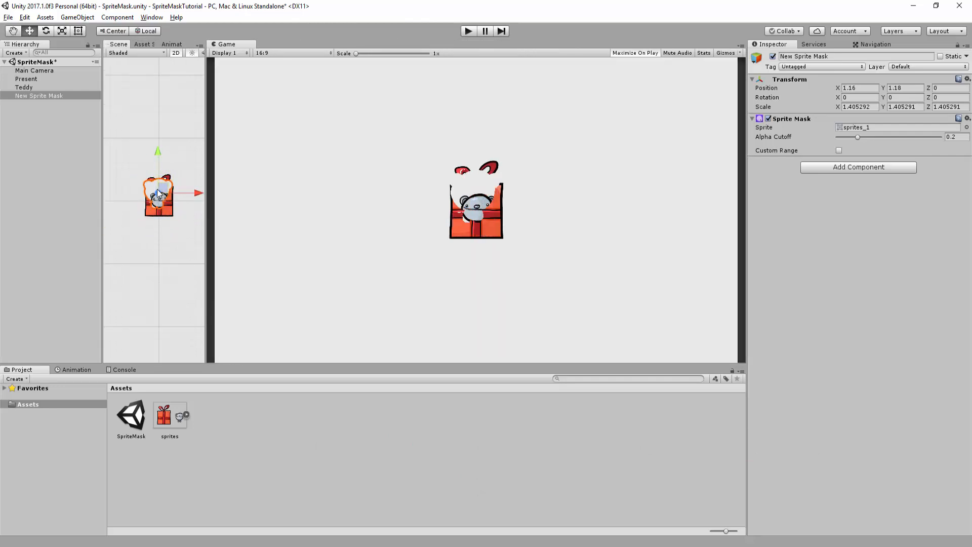
{"action": "left_click", "coordinate": [468, 32]}
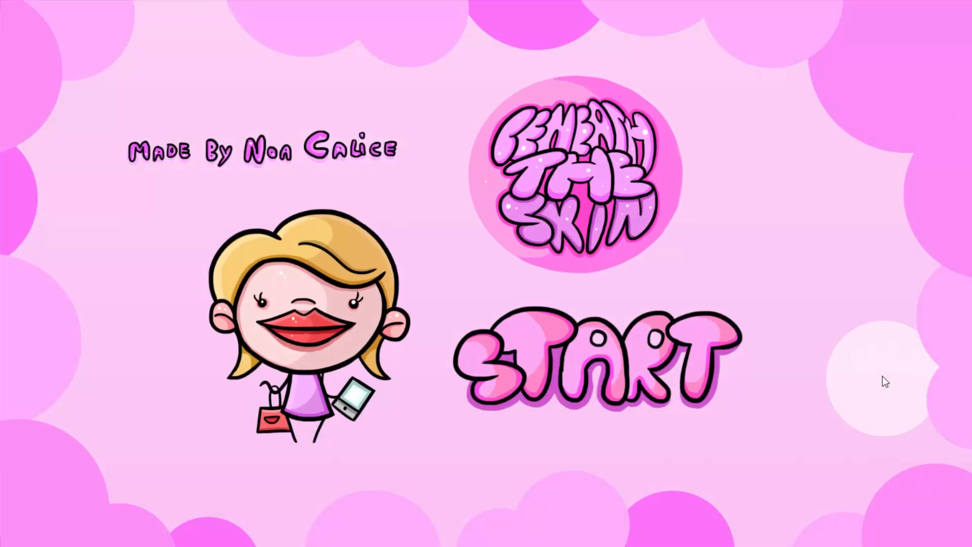
{"action": "mouse_move", "coordinate": [721, 81]}
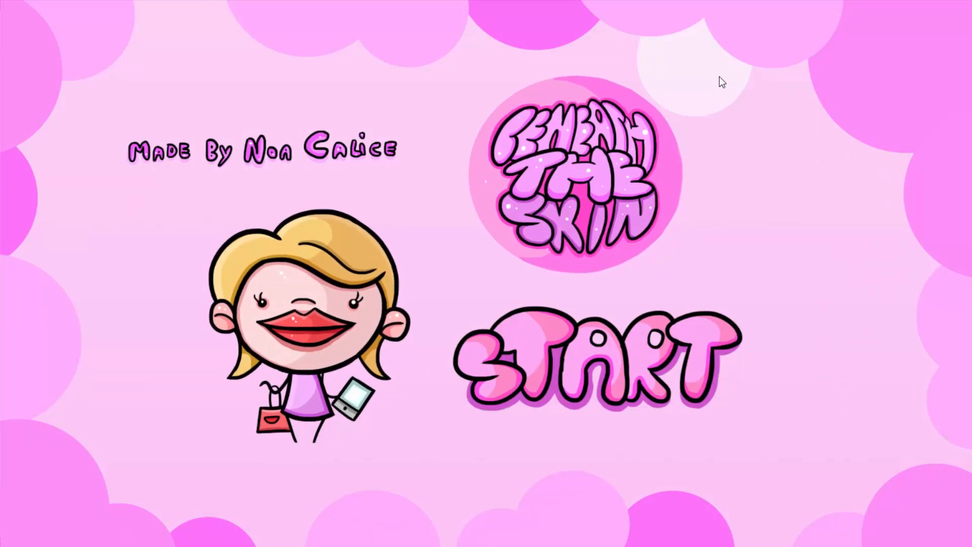